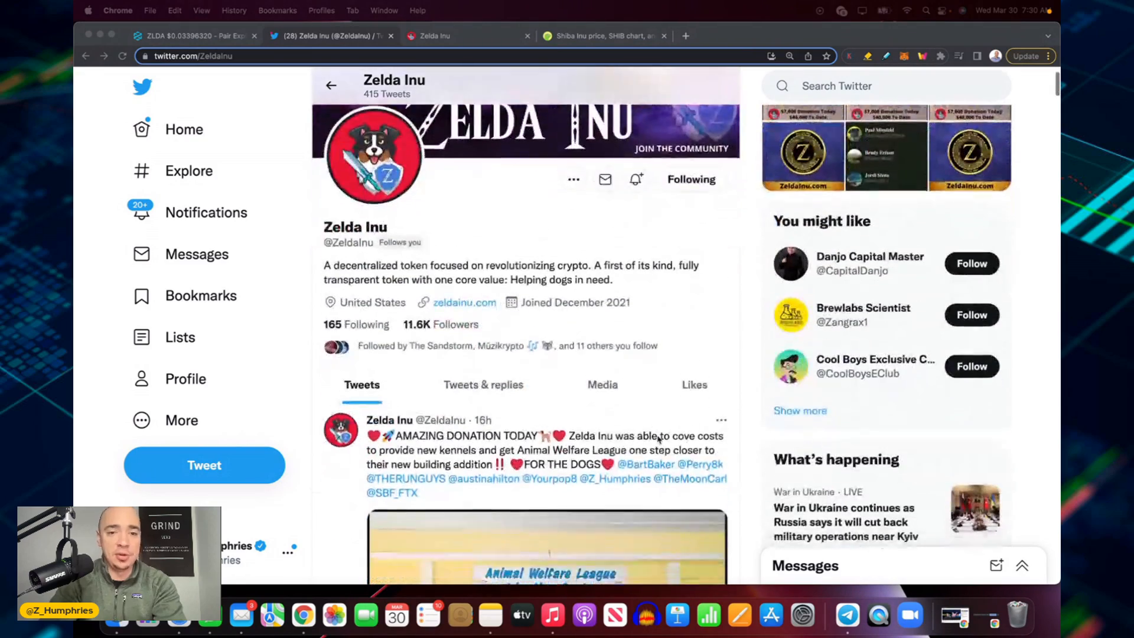
Scroll the Zelda Inu Twitter profile and switch to the project's website tab showing donation photos.
{"action": "scroll", "scroll_direction": "down", "scroll_amount": 3}
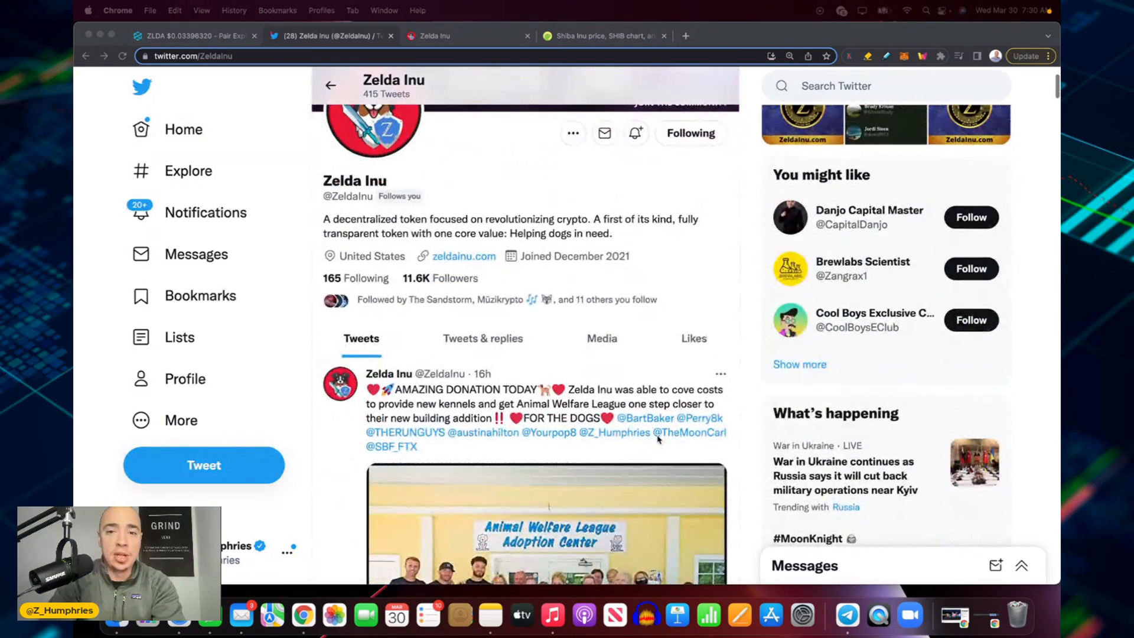
{"action": "left_click", "coordinate": [434, 36]}
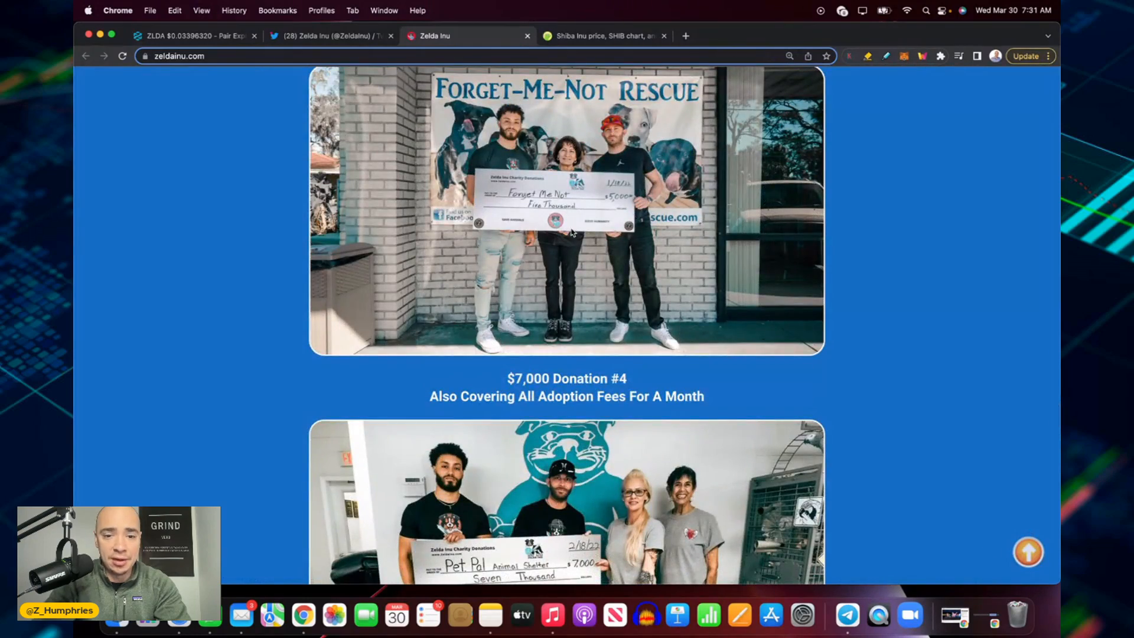
Bring up the ZELDA INU White Paper PDF at its contents page.
{"action": "left_click", "coordinate": [322, 35]}
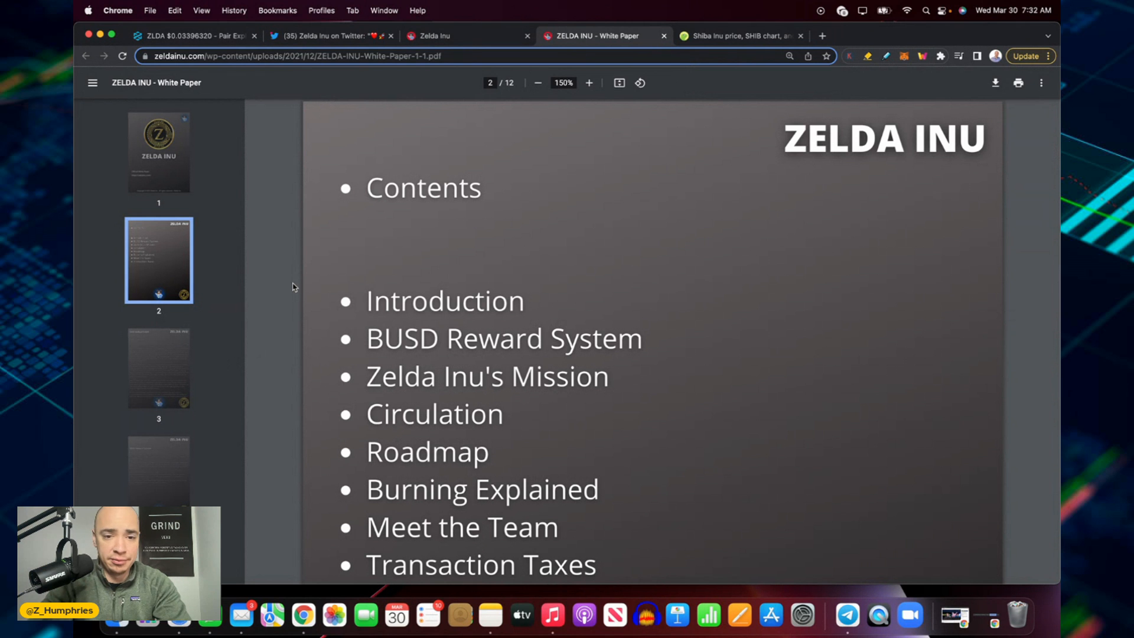
Return to the DEXTools ZLDA/USD pair page with its price chart and 99 DEXTscore.
{"action": "left_click", "coordinate": [198, 36]}
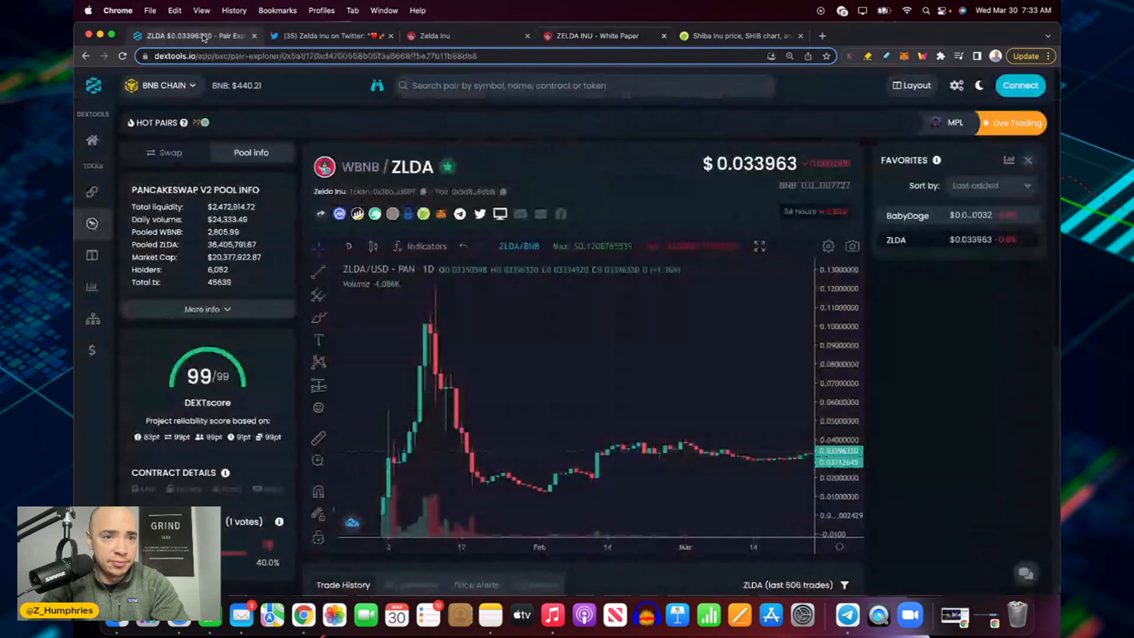